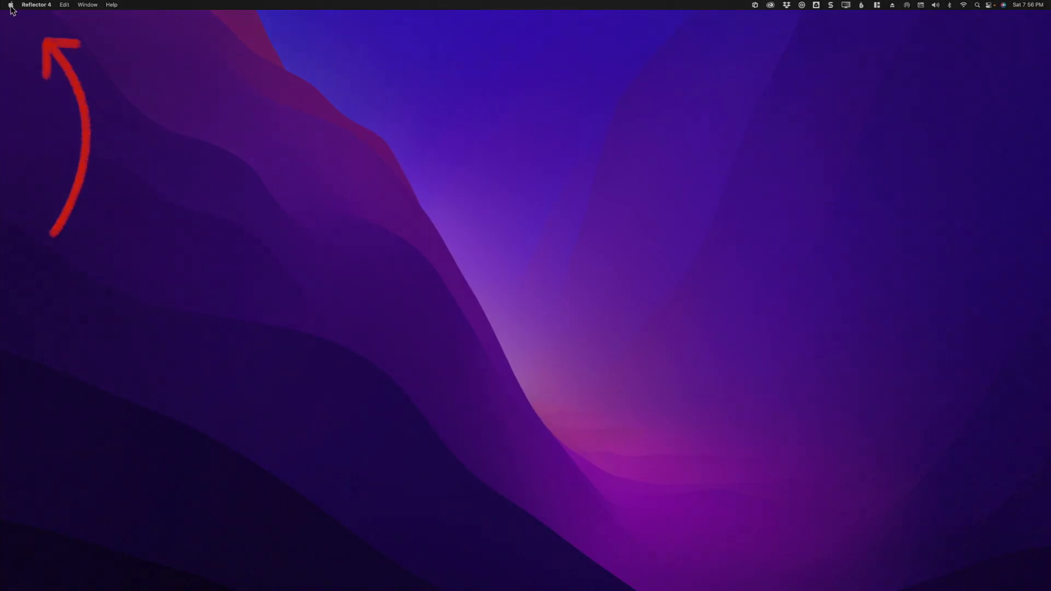
Show the Apple menu with System Preferences, Sleep, Restart and Shut Down available
click(9, 5)
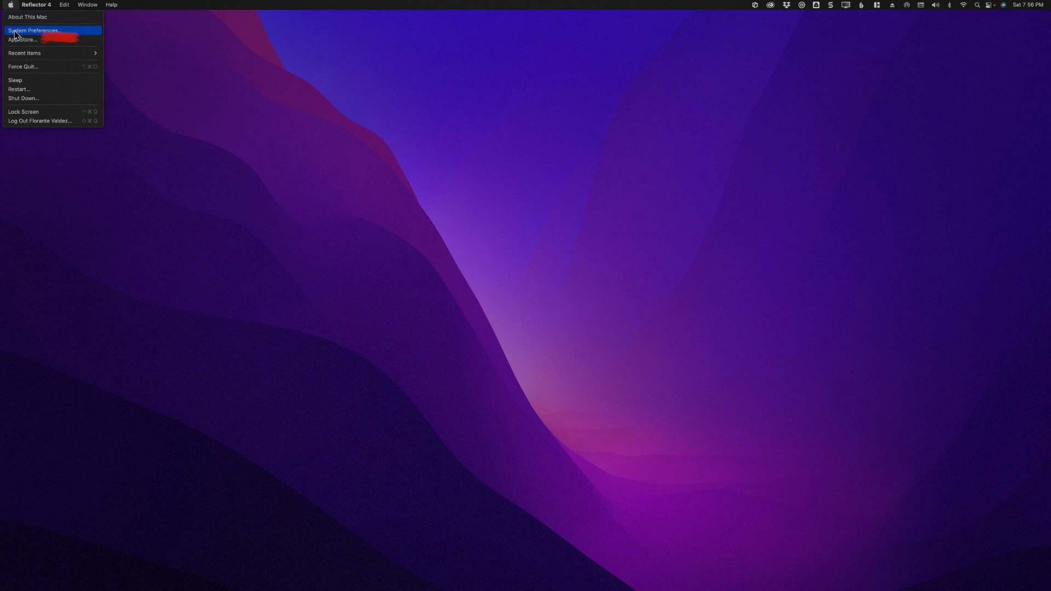